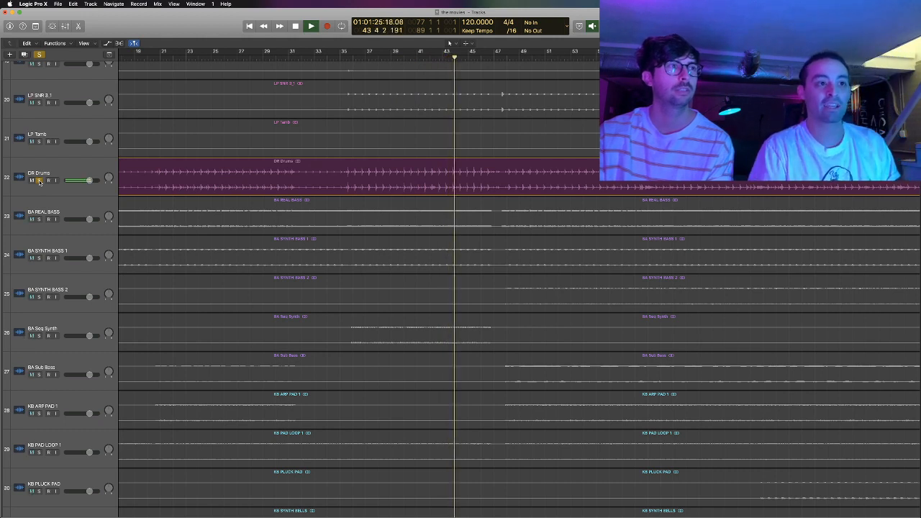
scroll(down, 3)
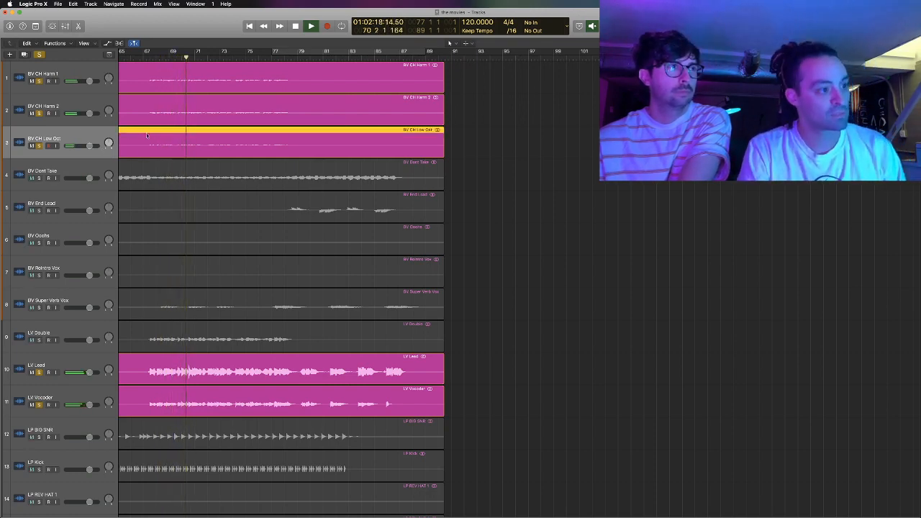
scroll(down, 3)
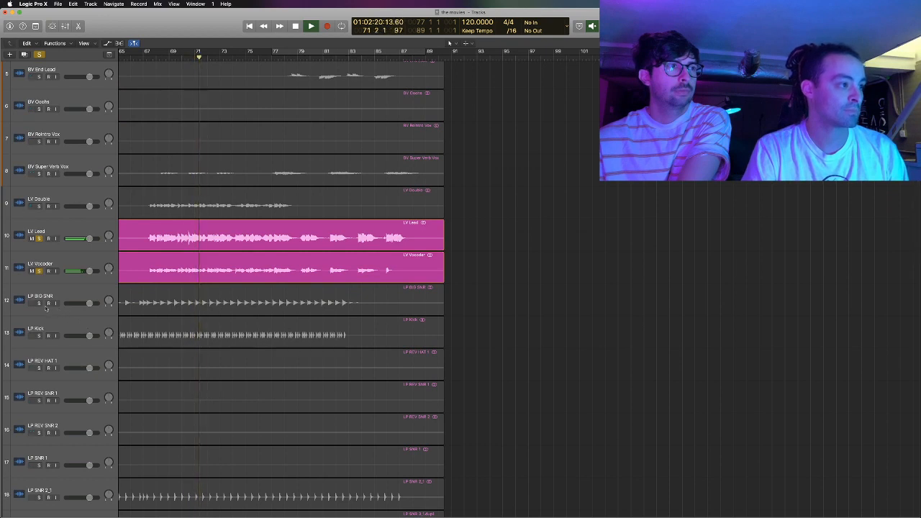